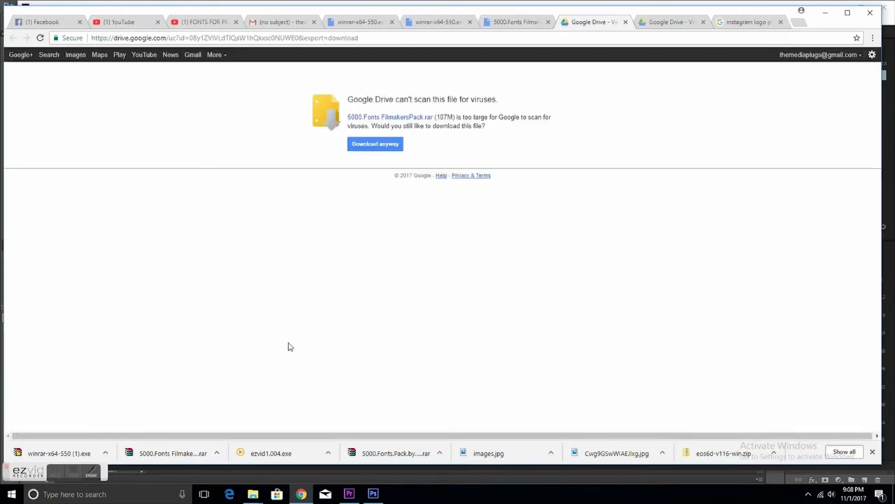
mouse_move(375, 147)
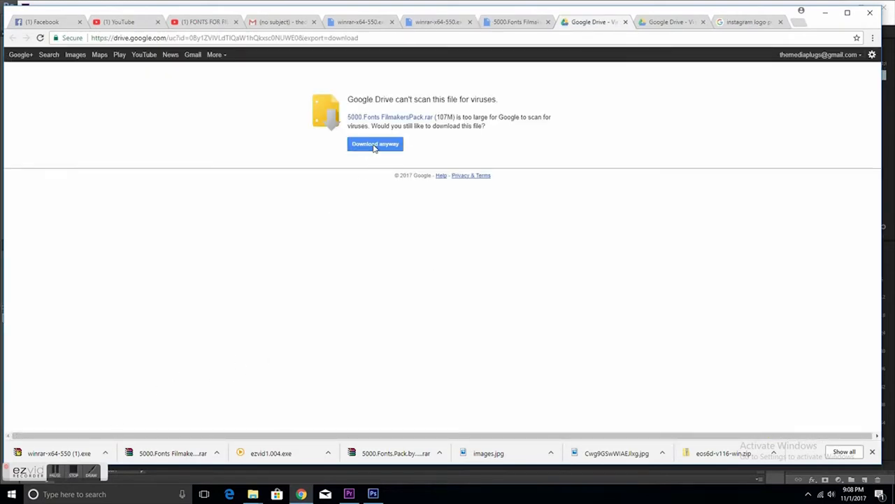
Confirm 'Download anyway' for 5000.Fonts FilmakersPack.rar despite the virus-scan warning
left_click(375, 144)
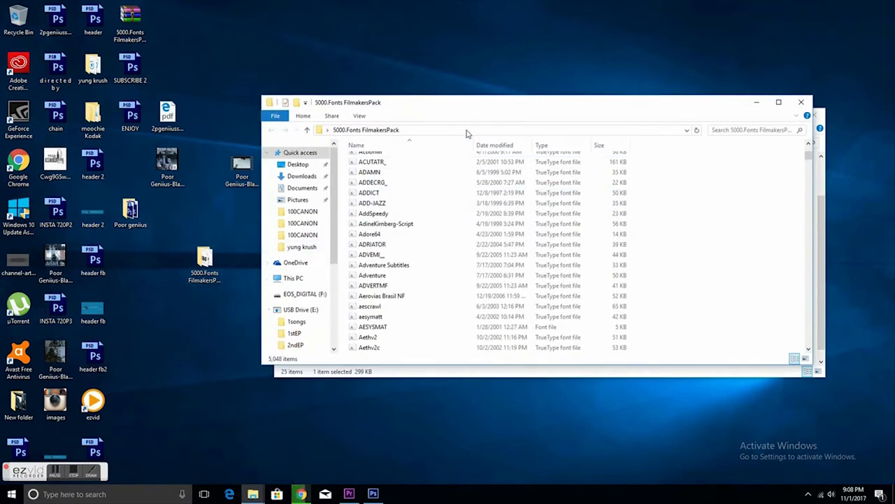
Browse the 5000.Fonts FilmakersPack font list and maximize the File Explorer window
scroll("down", 3)
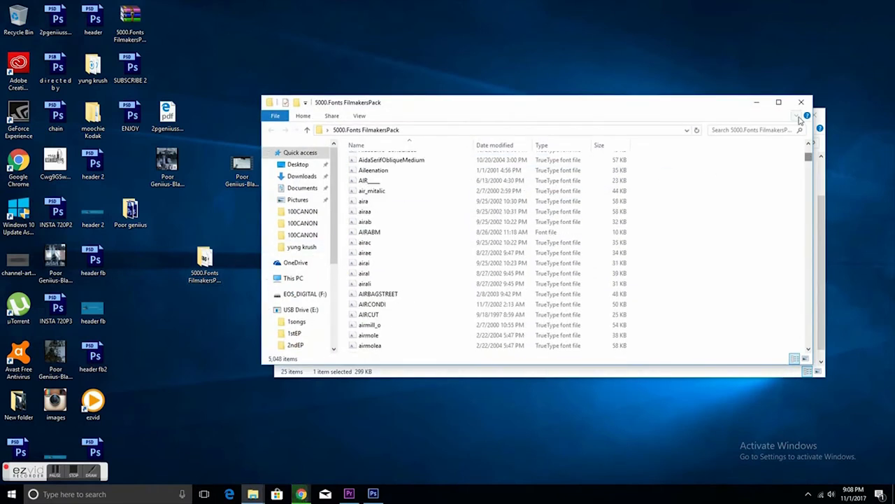
left_click(778, 102)
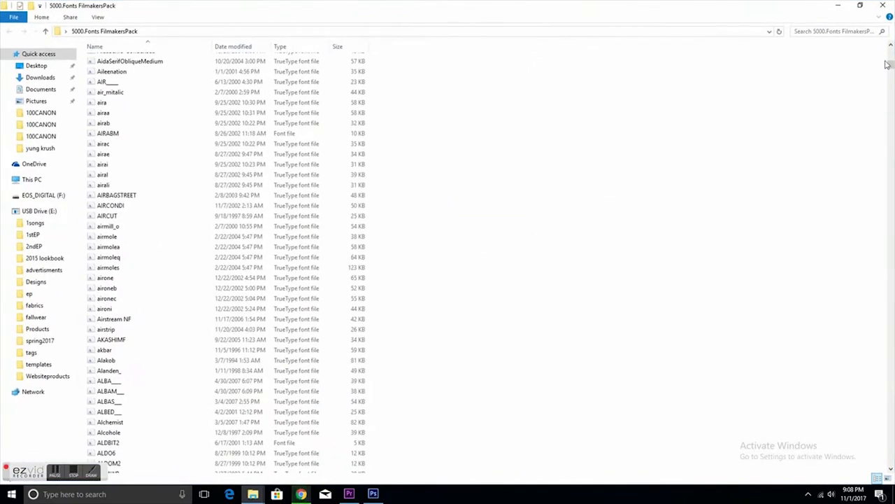